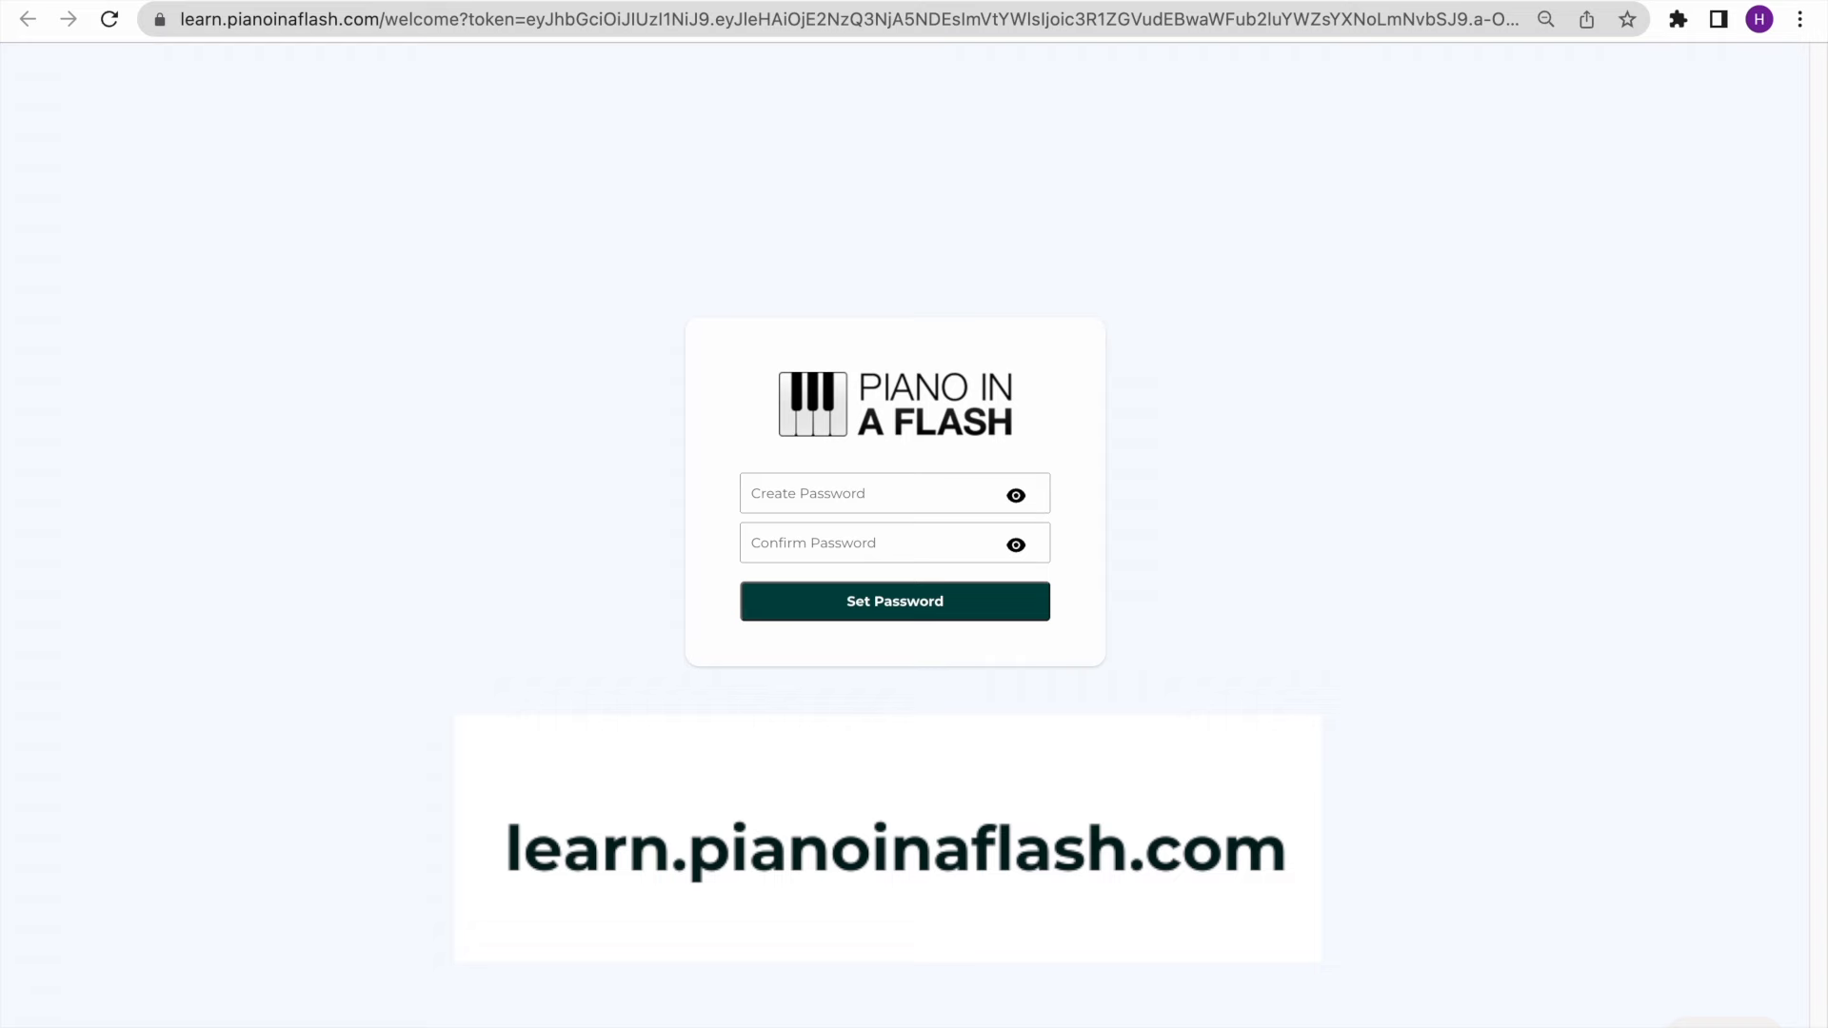
Save the newly created account password with Set Password
{"action": "left_click", "coordinate": [895, 600]}
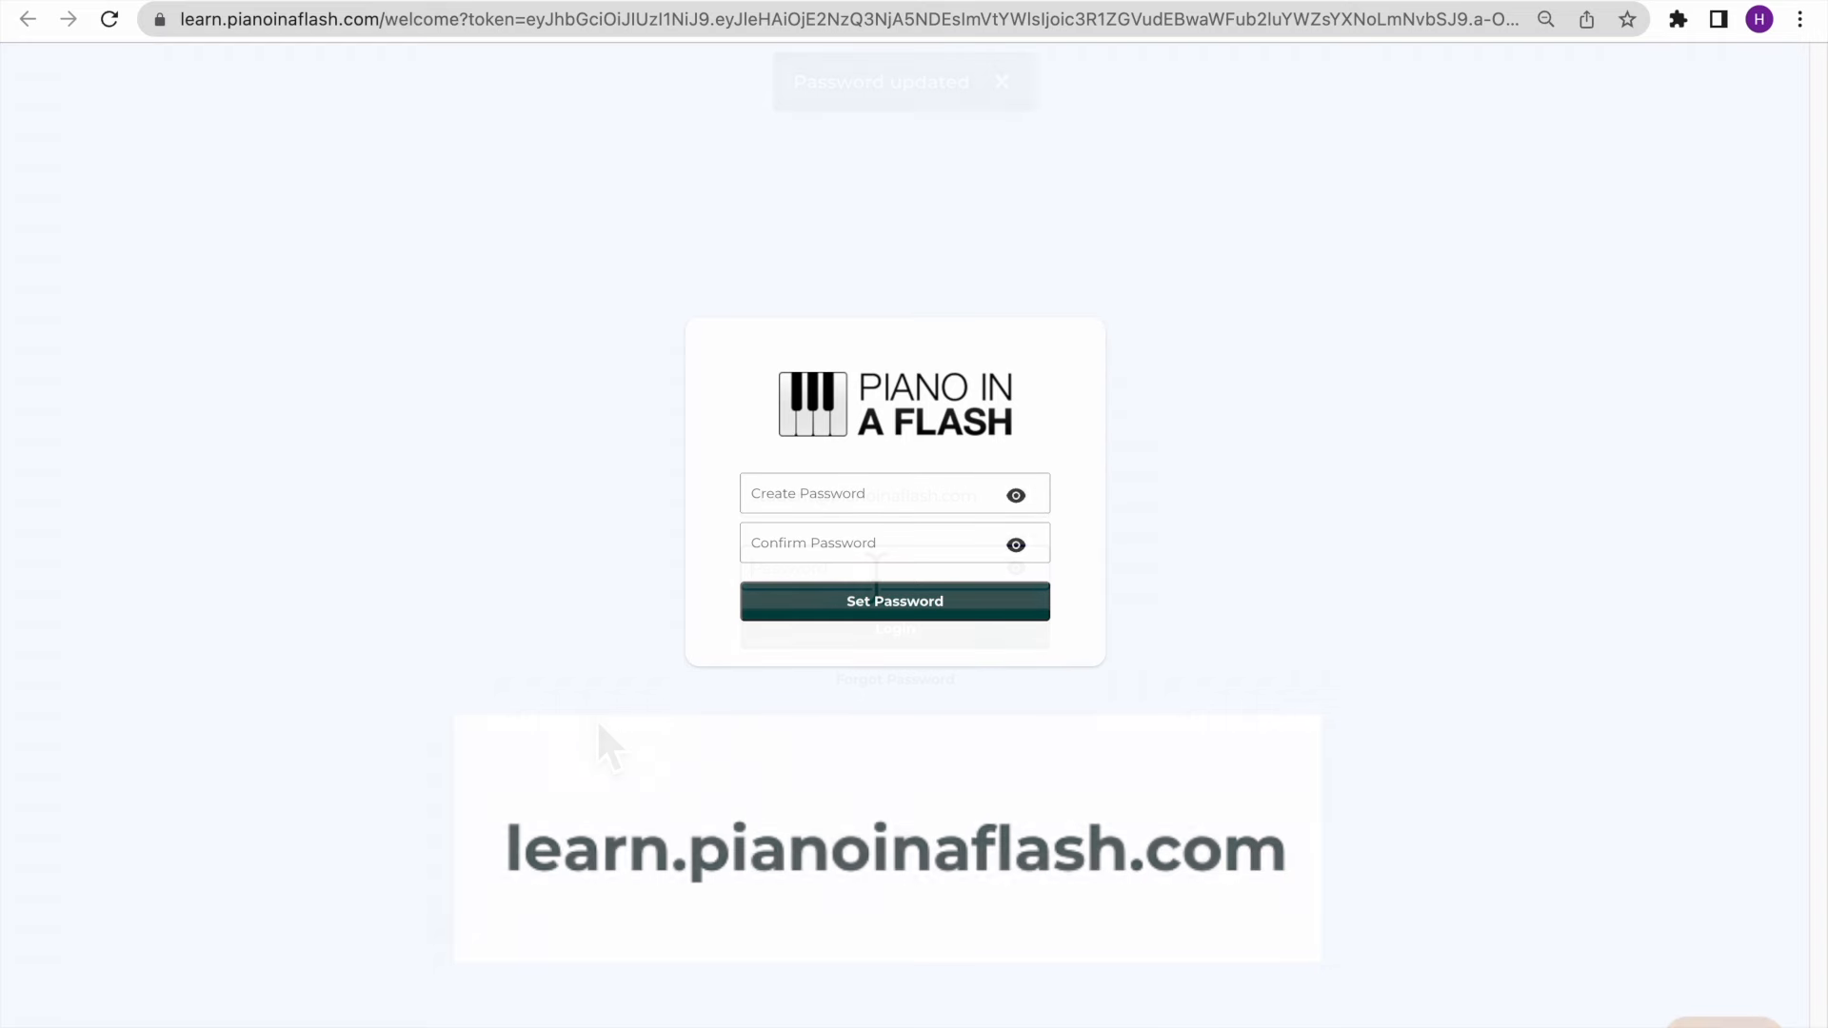
Enter the account password, retype it after clearing, and submit the login attempt
{"action": "left_click", "coordinate": [896, 600]}
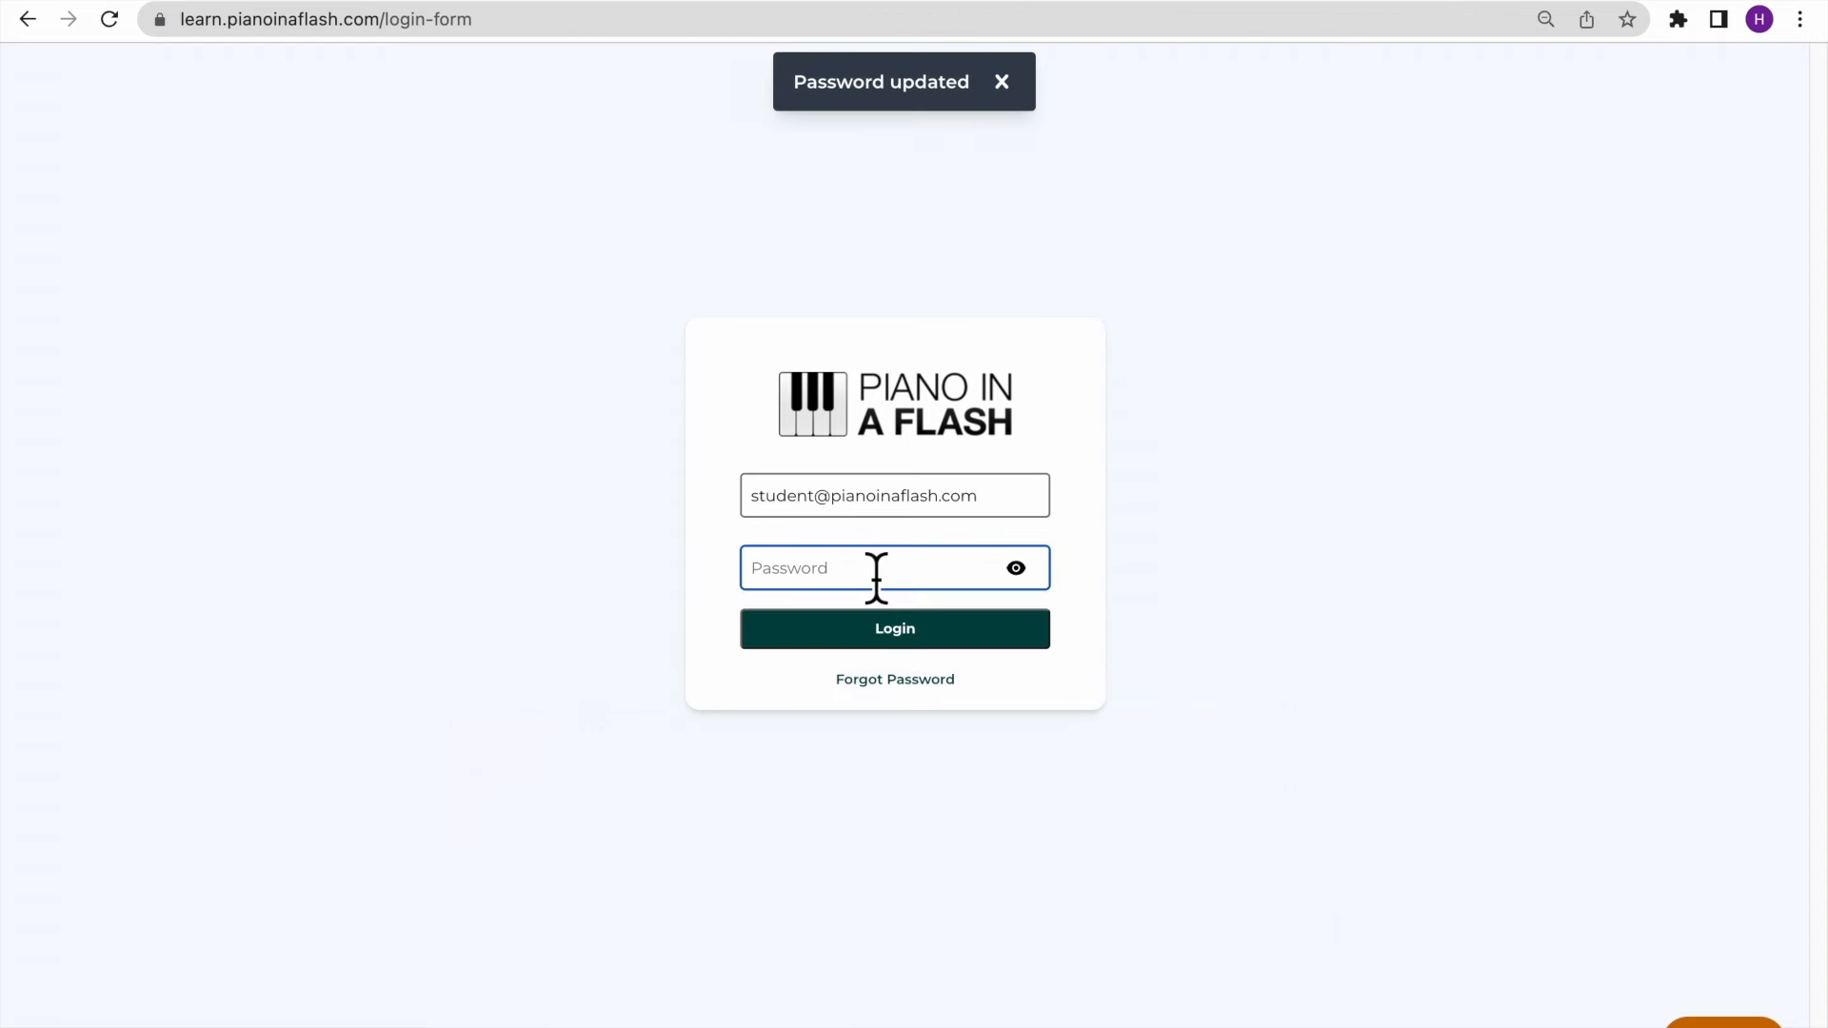
{"action": "type", "text": "password"}
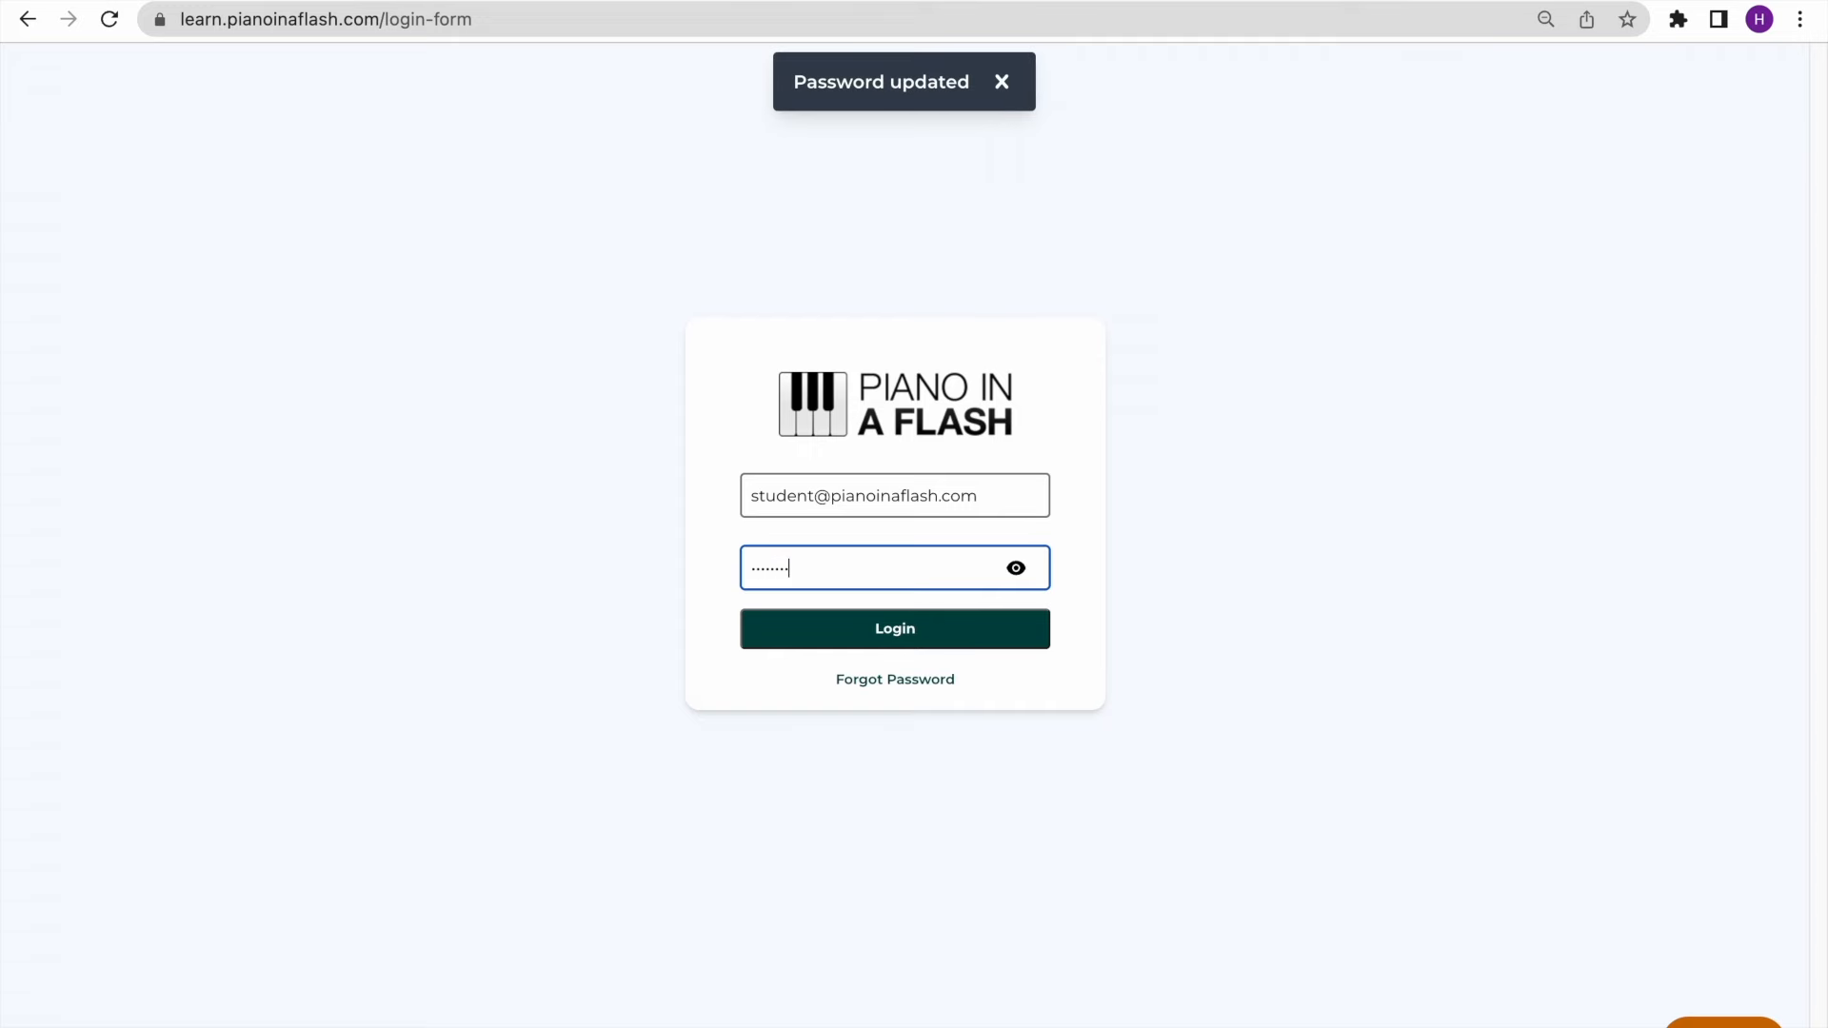
{"action": "key", "text": "backspace"}
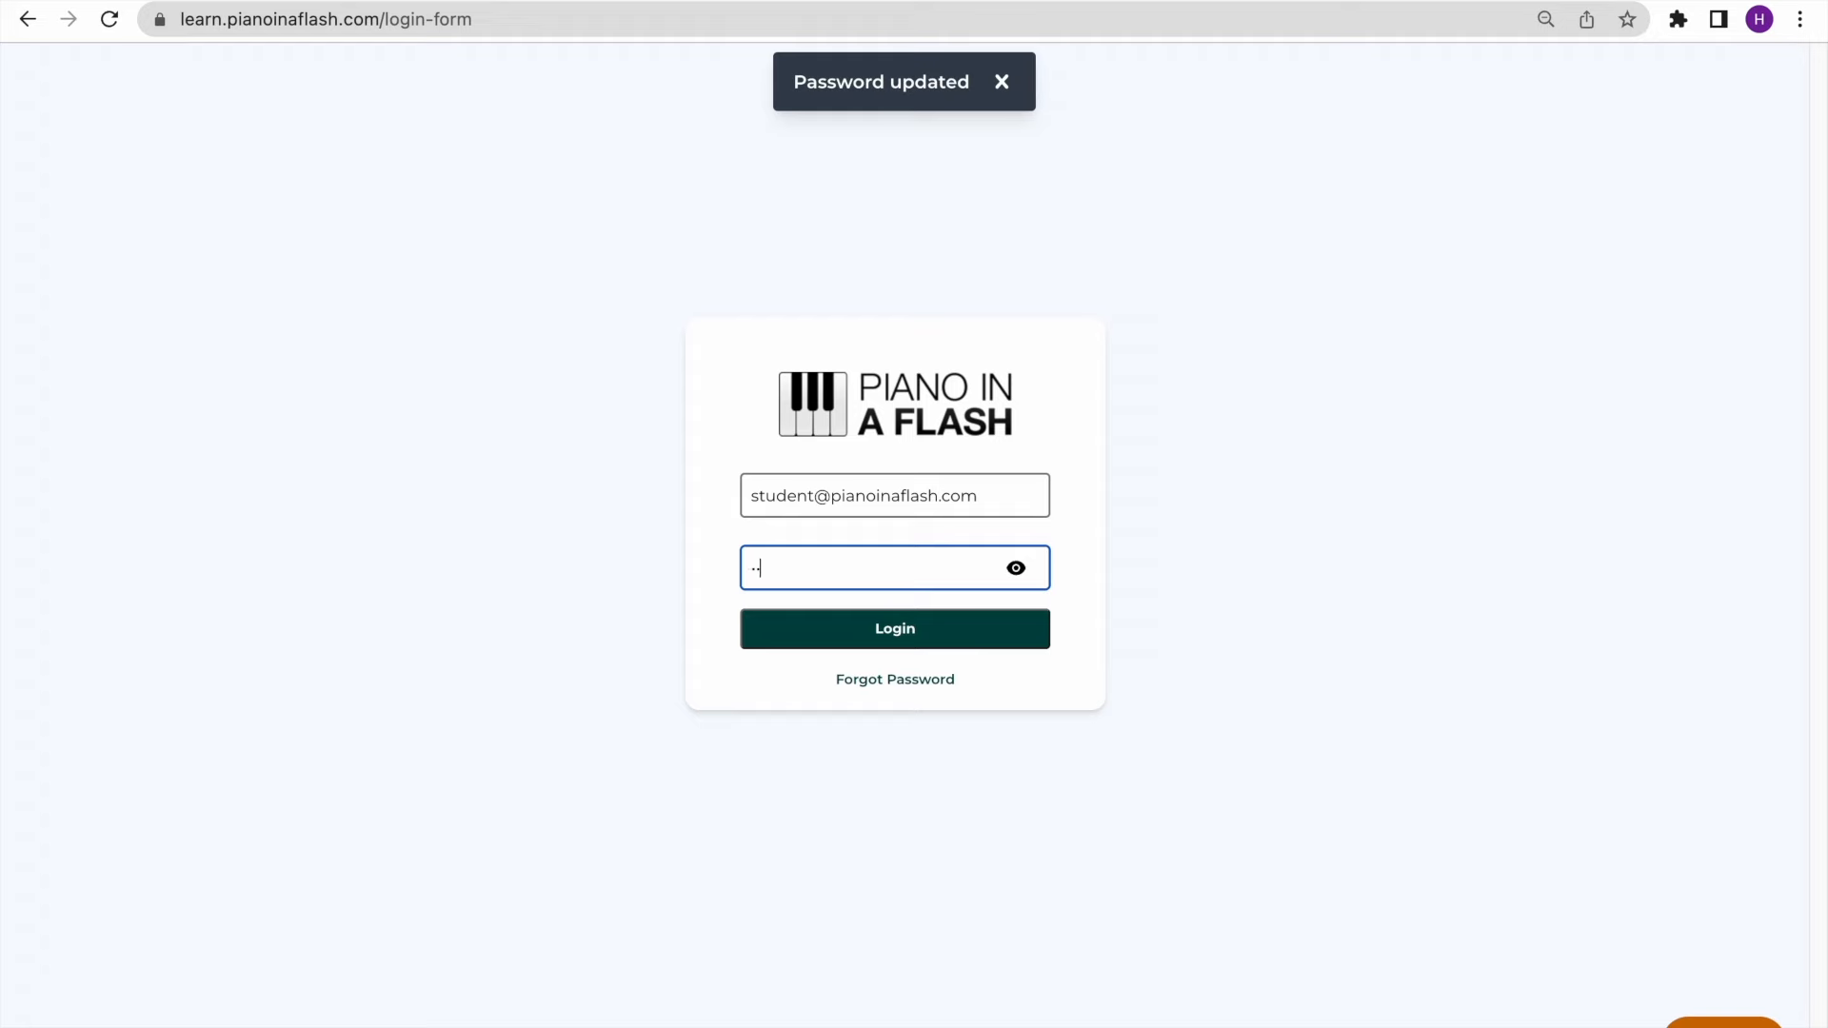
{"action": "type", "text": "password"}
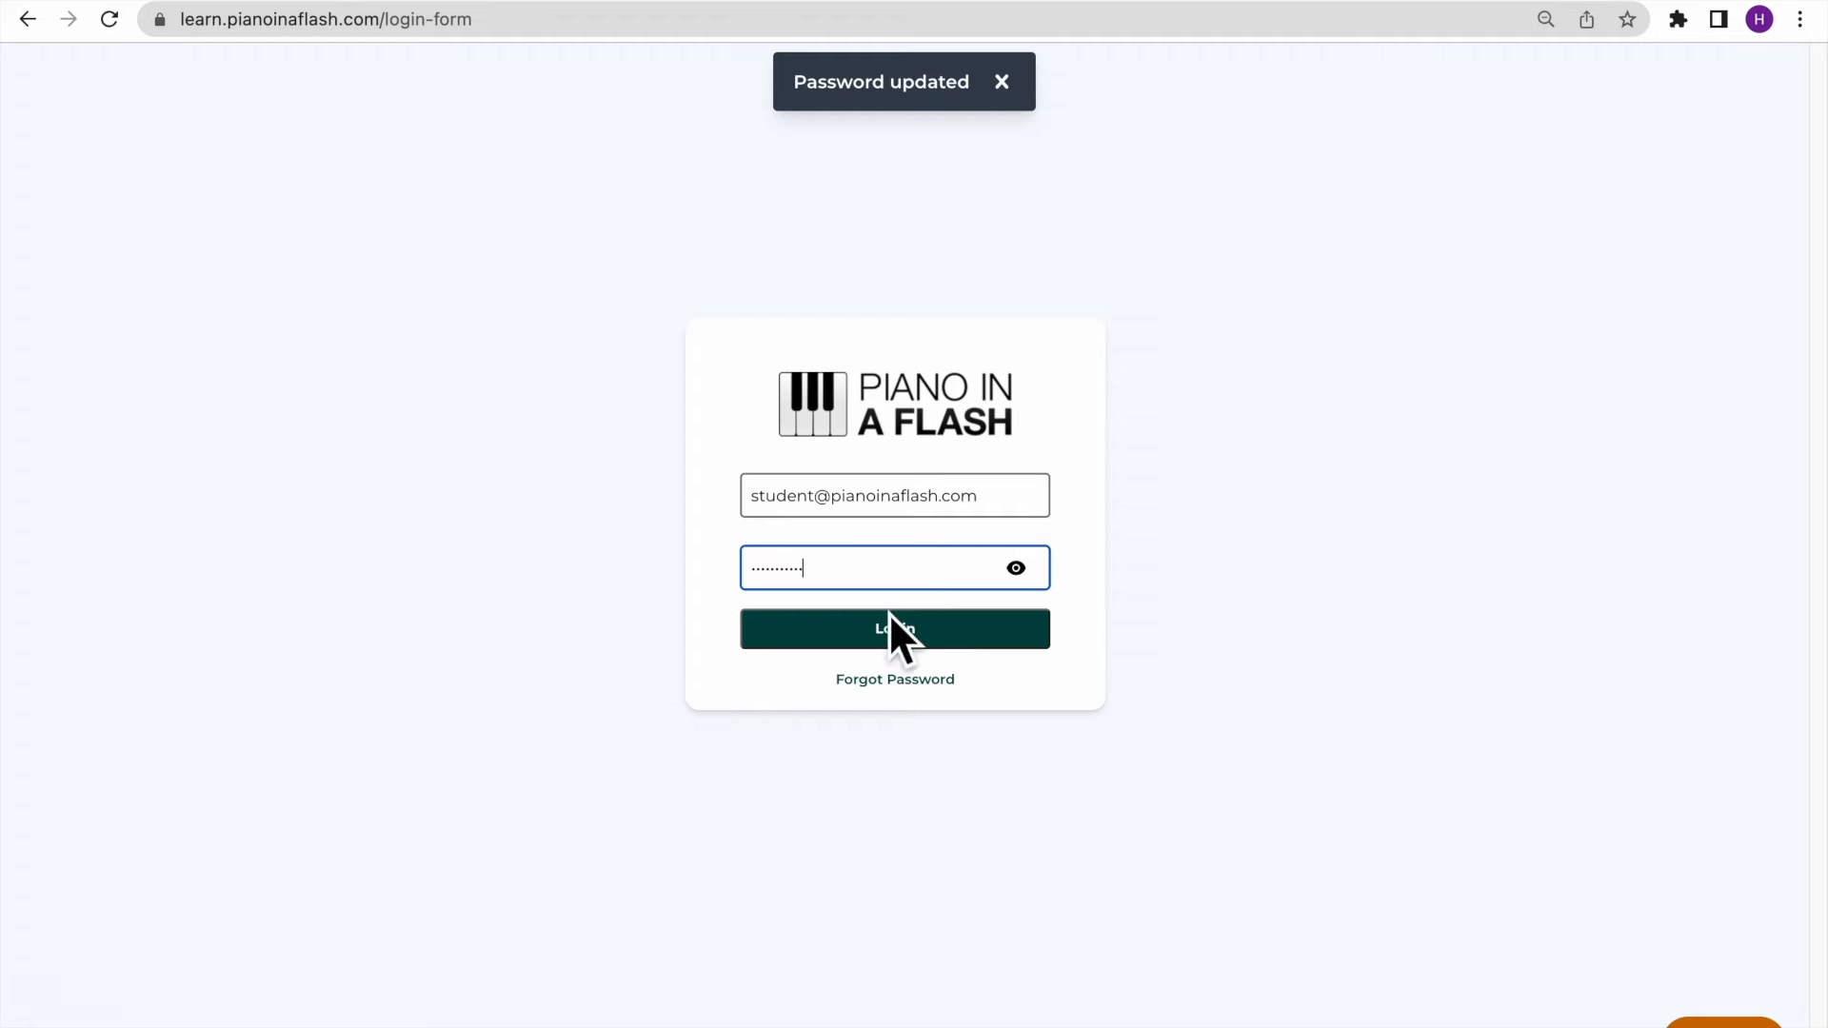
{"action": "left_click", "coordinate": [895, 629]}
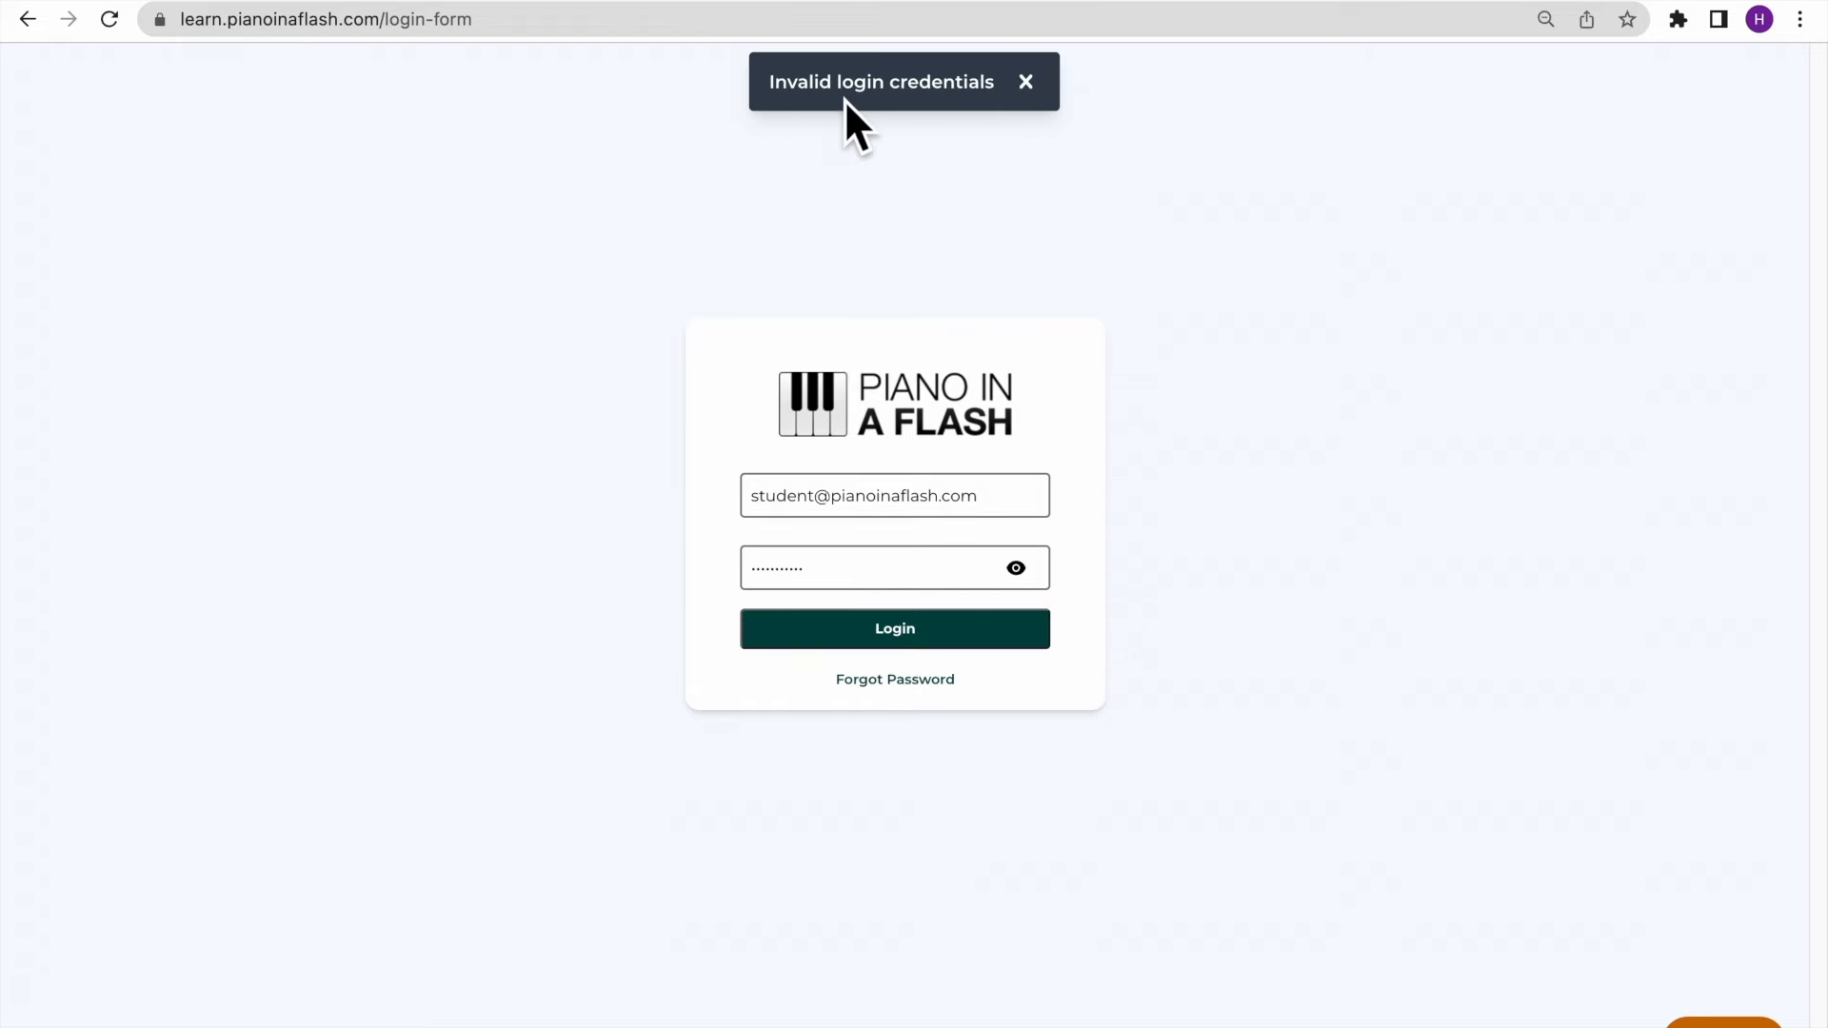
{"action": "mouse_move", "coordinate": [902, 735]}
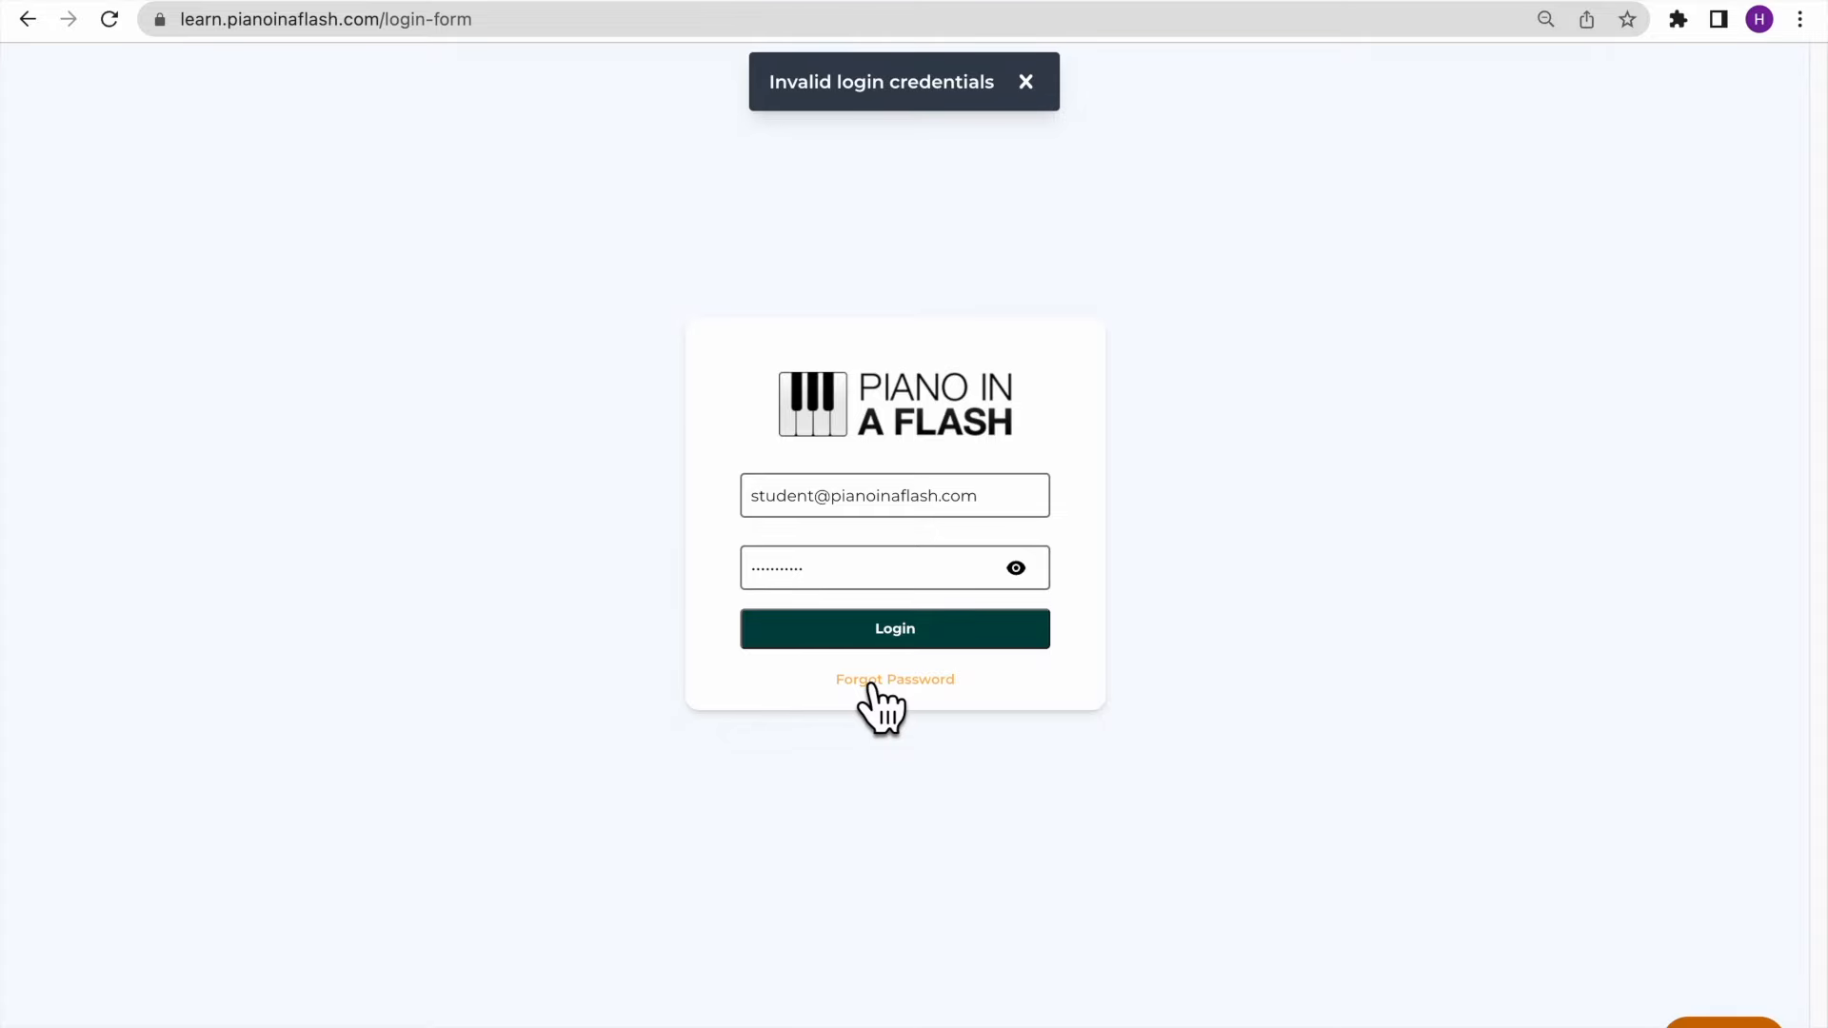
Request a password reset email via Forgot Password
{"action": "left_click", "coordinate": [895, 678]}
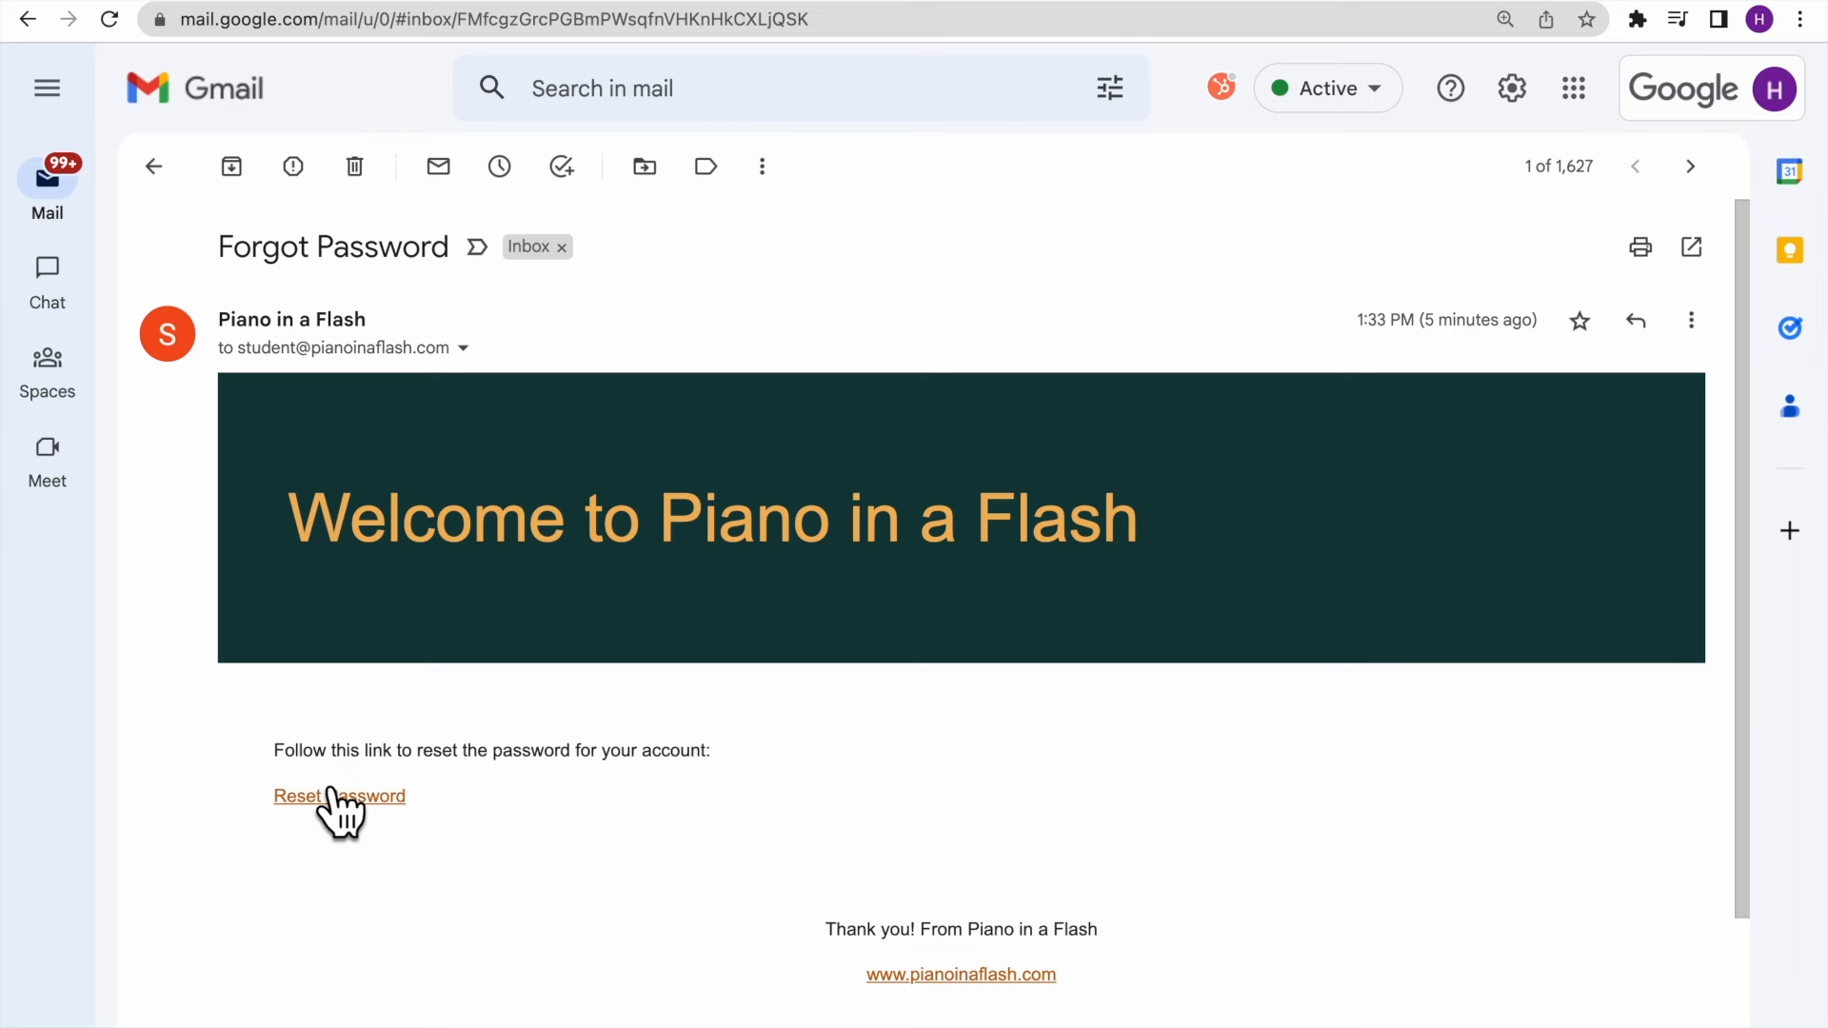
{"action": "left_click", "coordinate": [339, 796]}
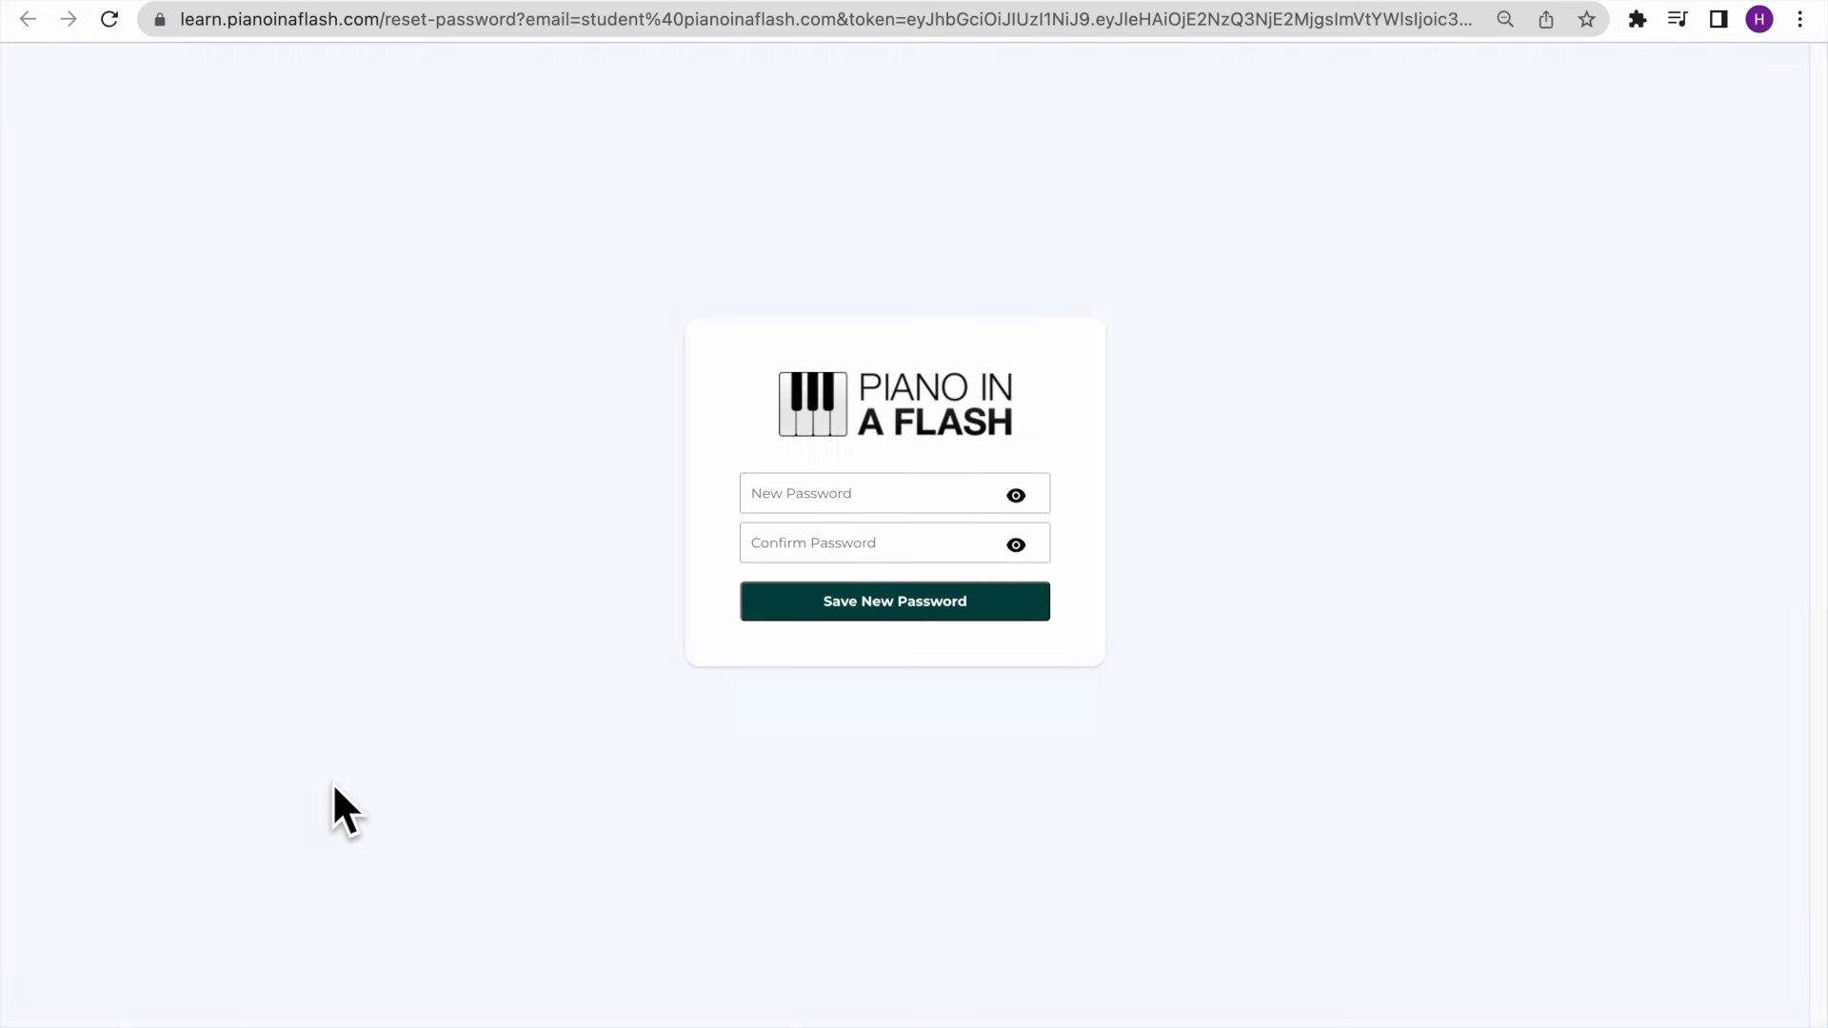
{"action": "left_click", "coordinate": [885, 494]}
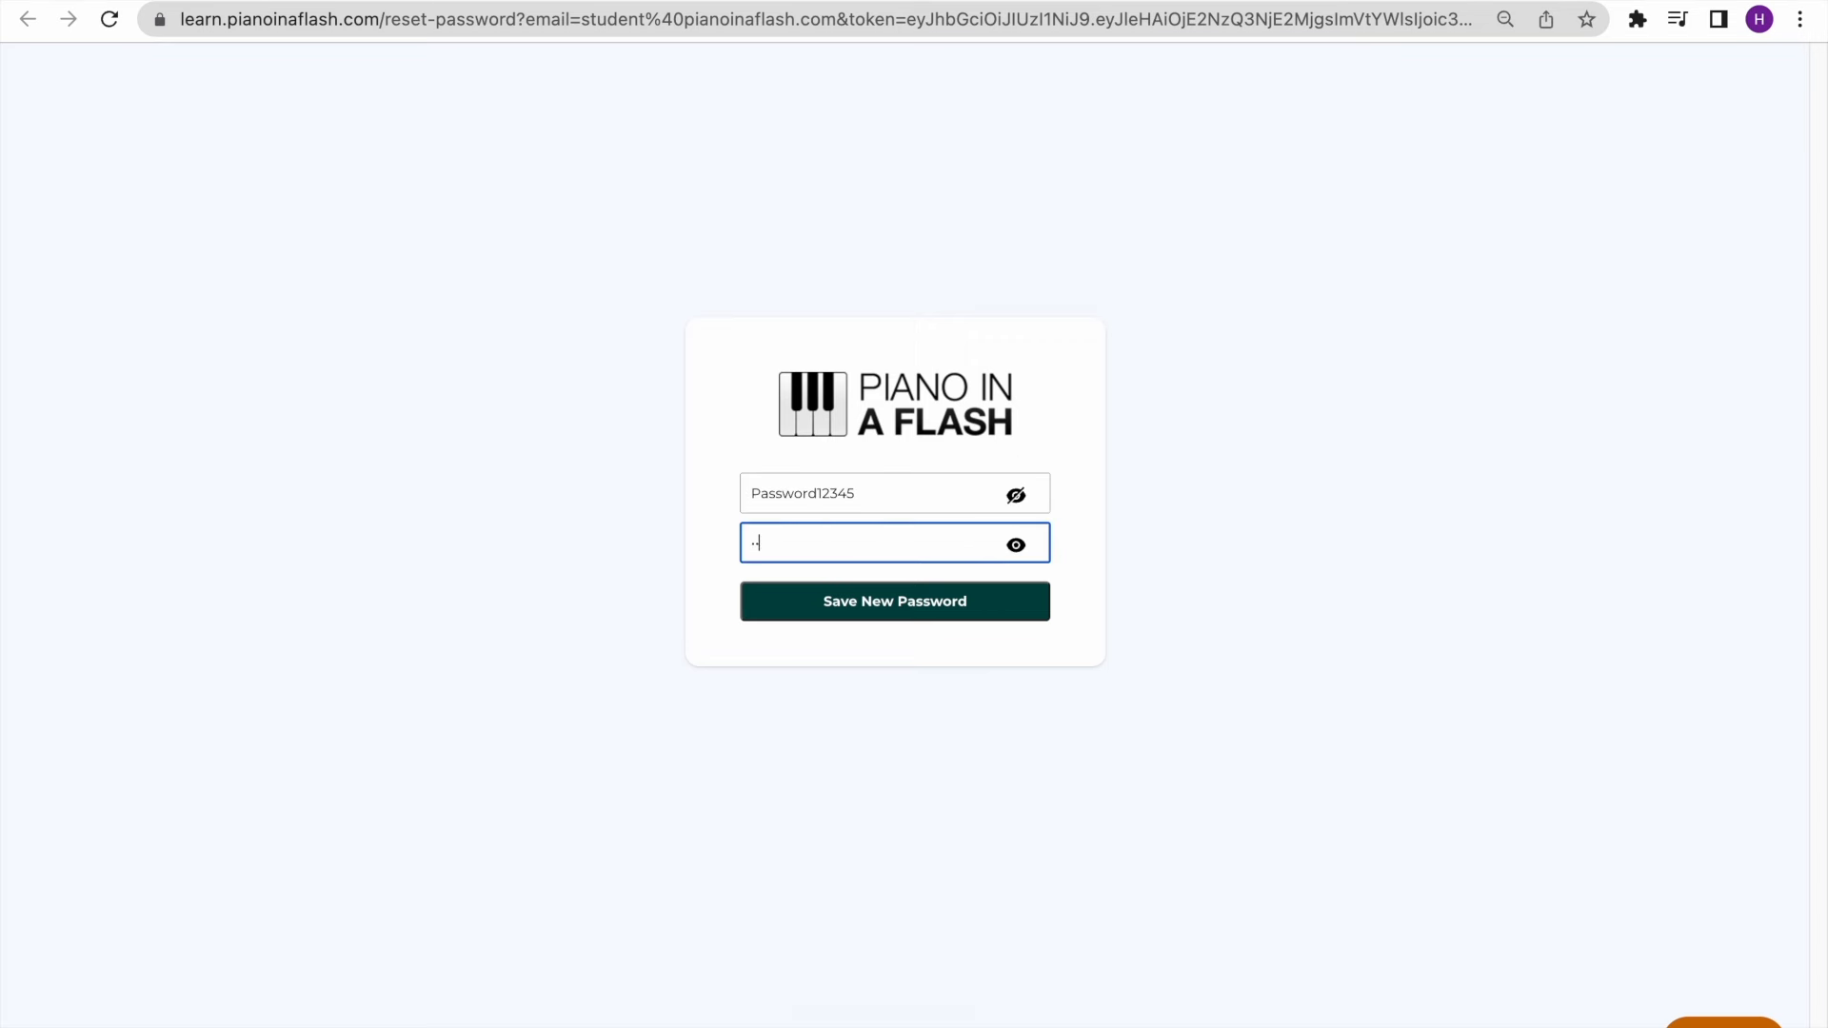
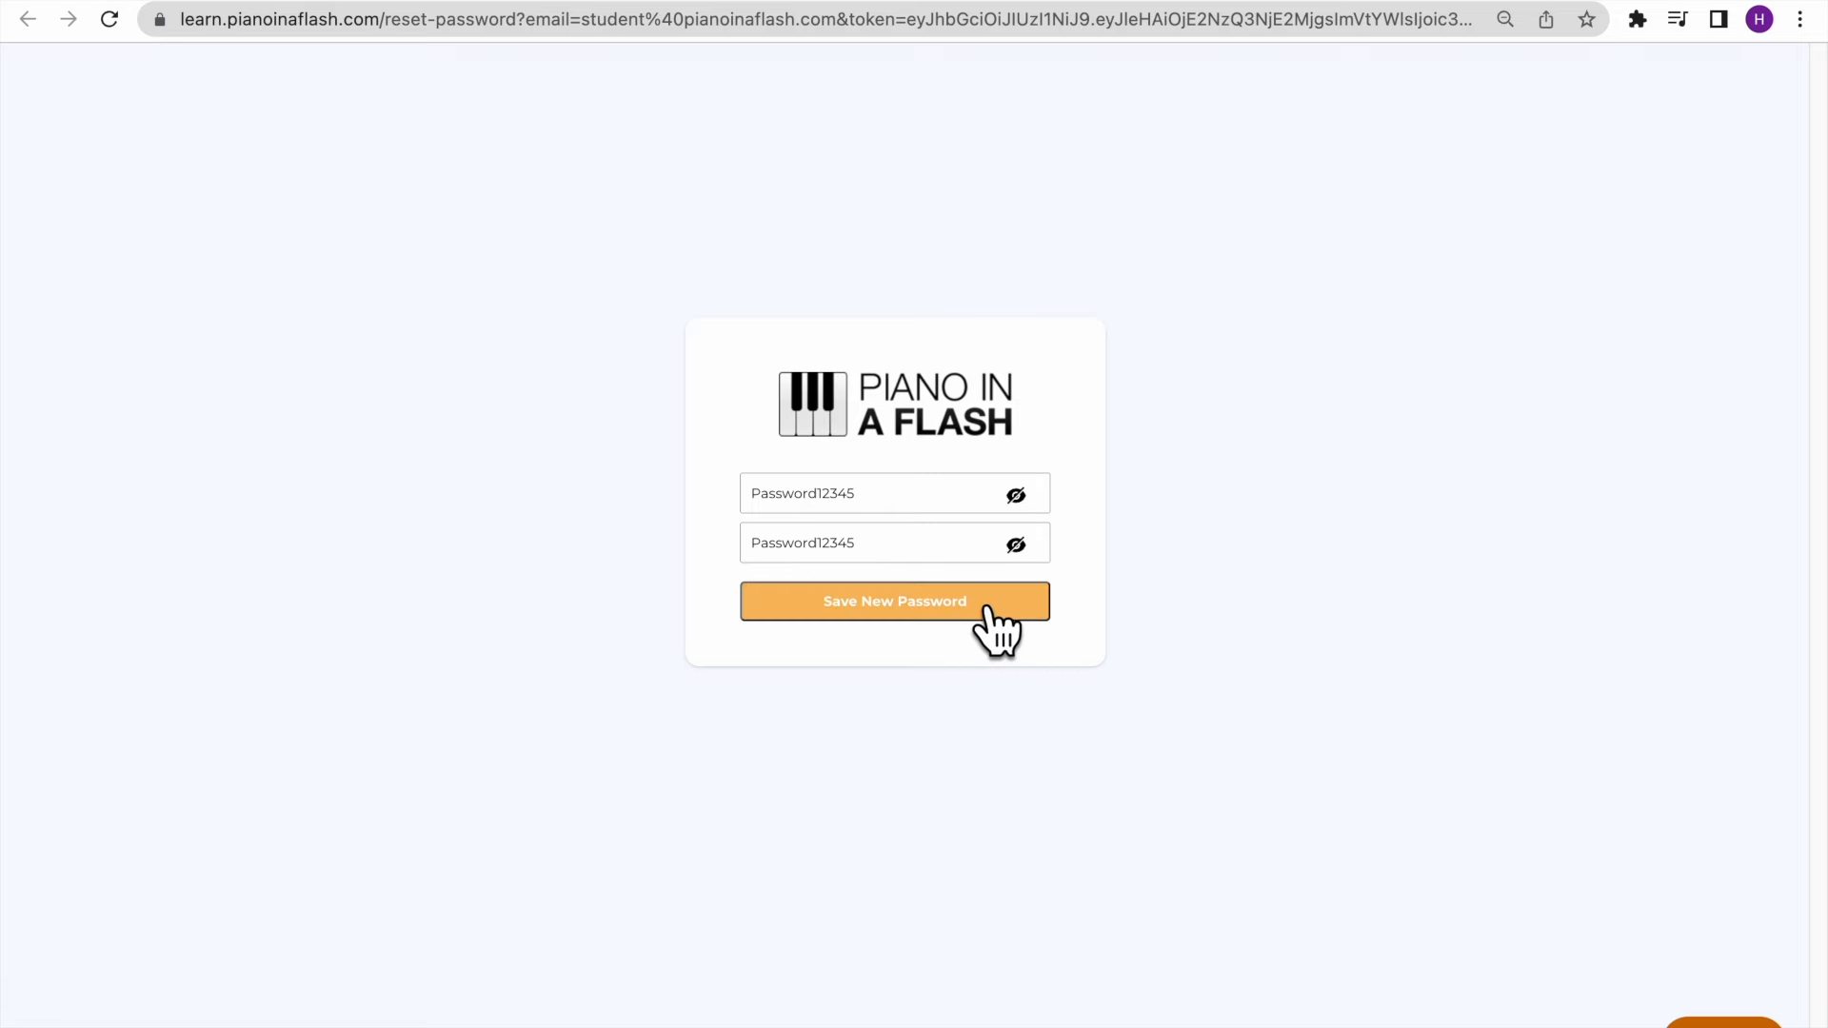
{"action": "left_click", "coordinate": [895, 600]}
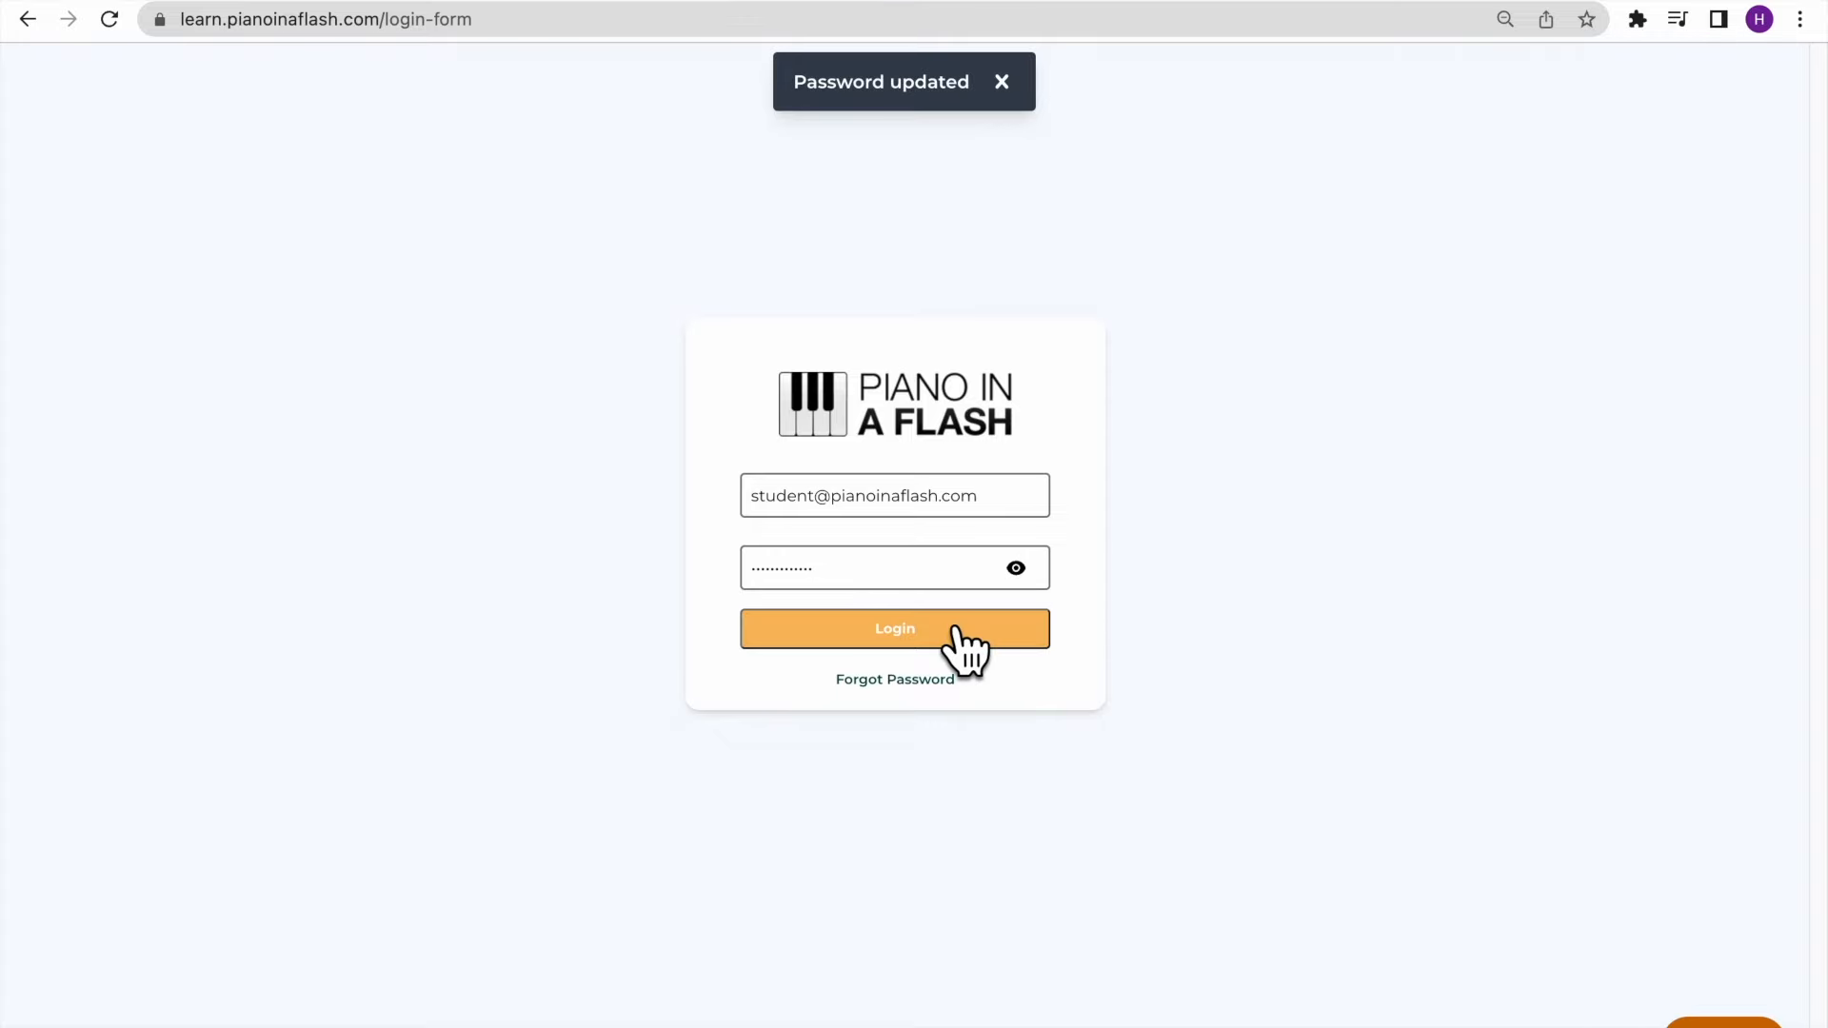
{"action": "left_click", "coordinate": [896, 629]}
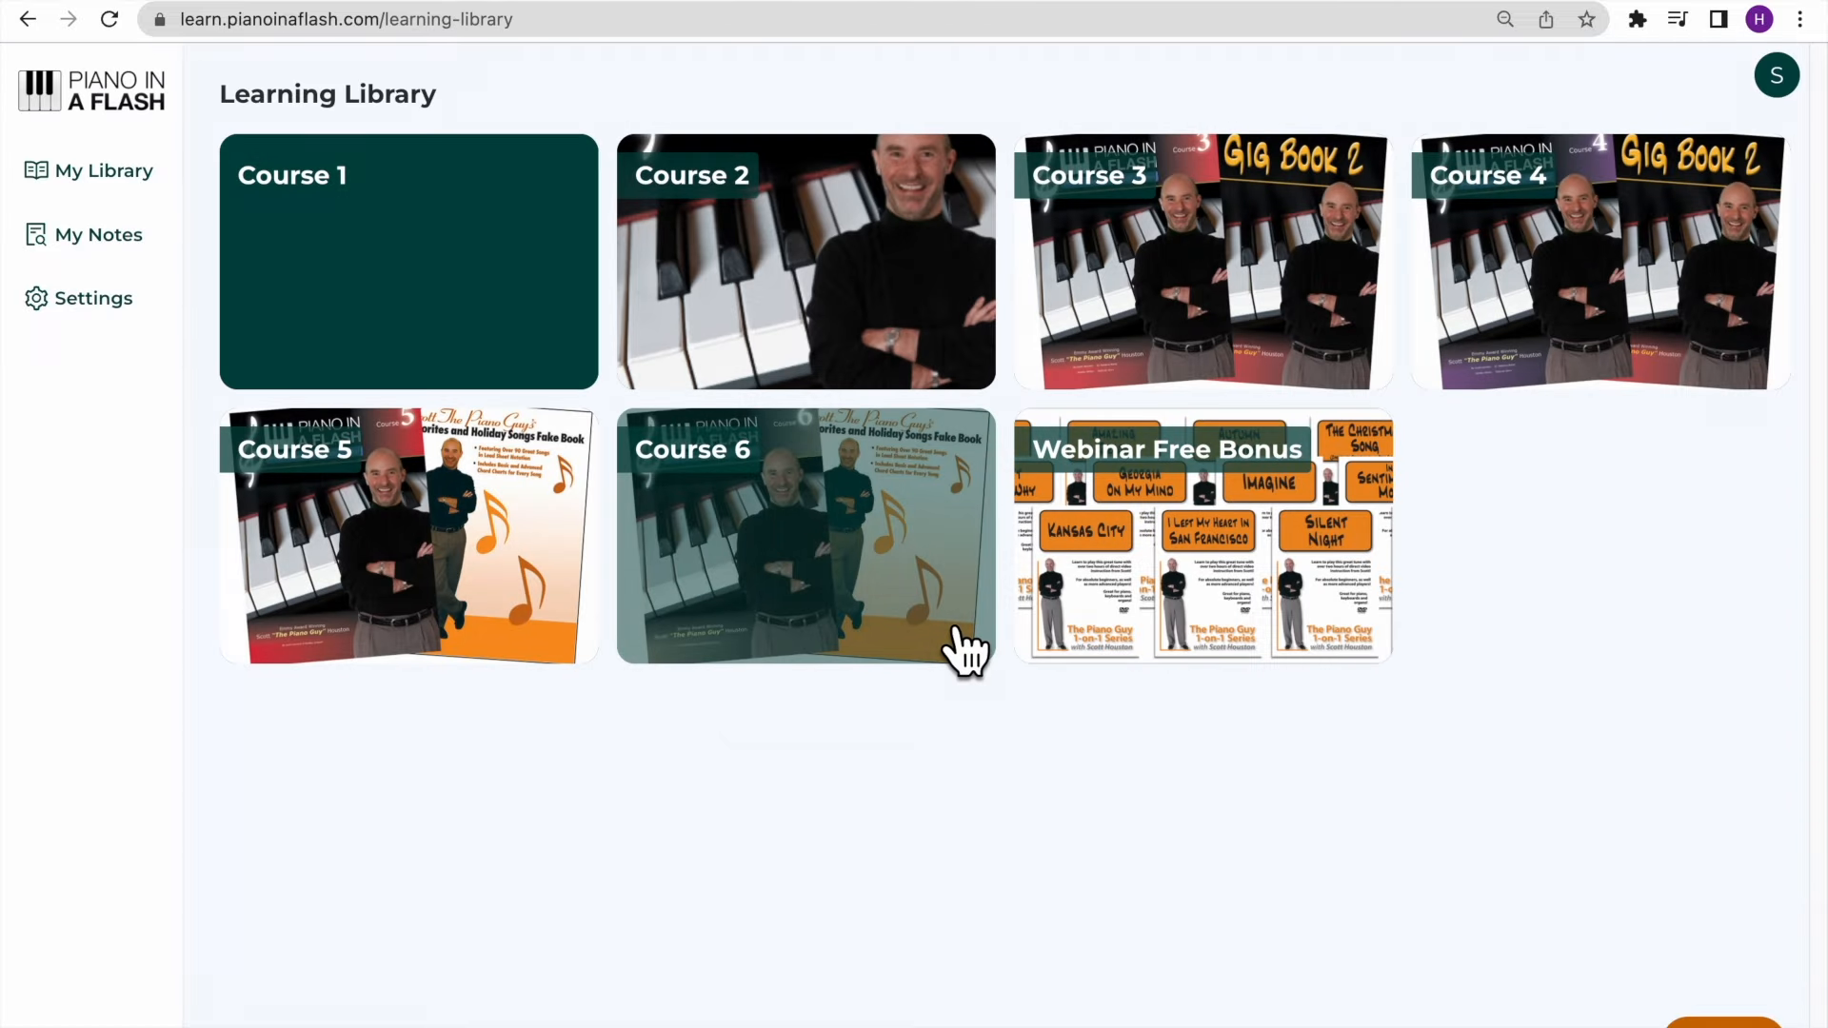